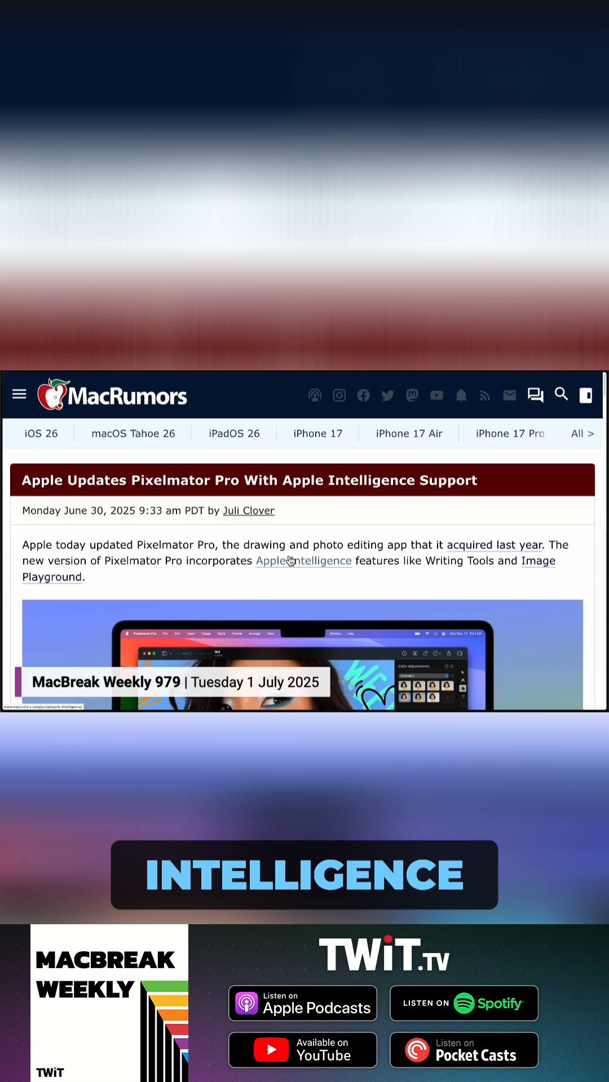
Insert the generated lighthouse image as a Playground Image layer over the portrait via Done
scroll(down, 3)
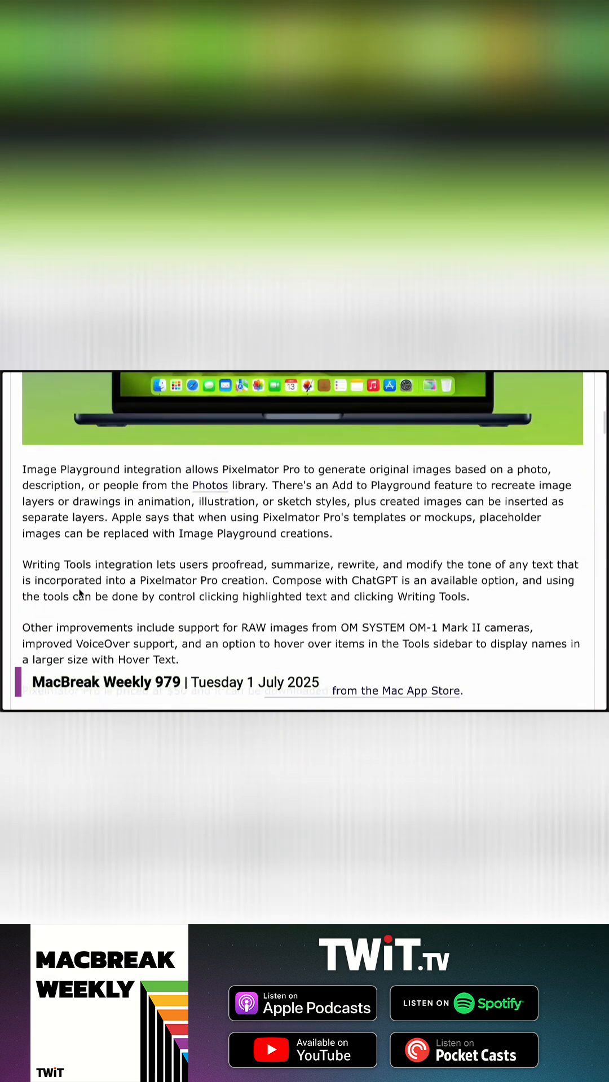
scroll(down, 3)
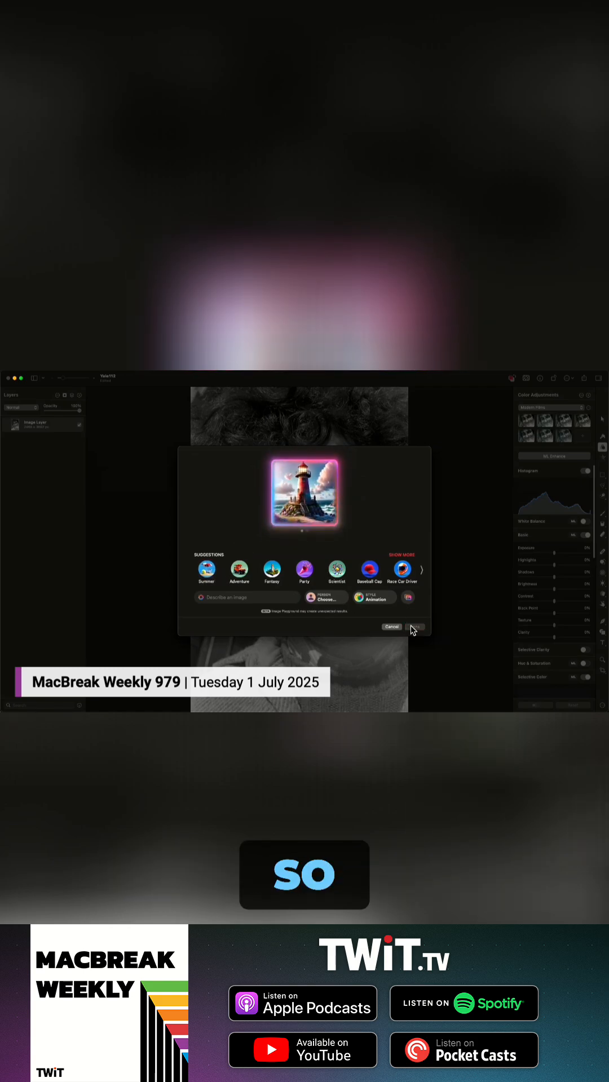
click(415, 628)
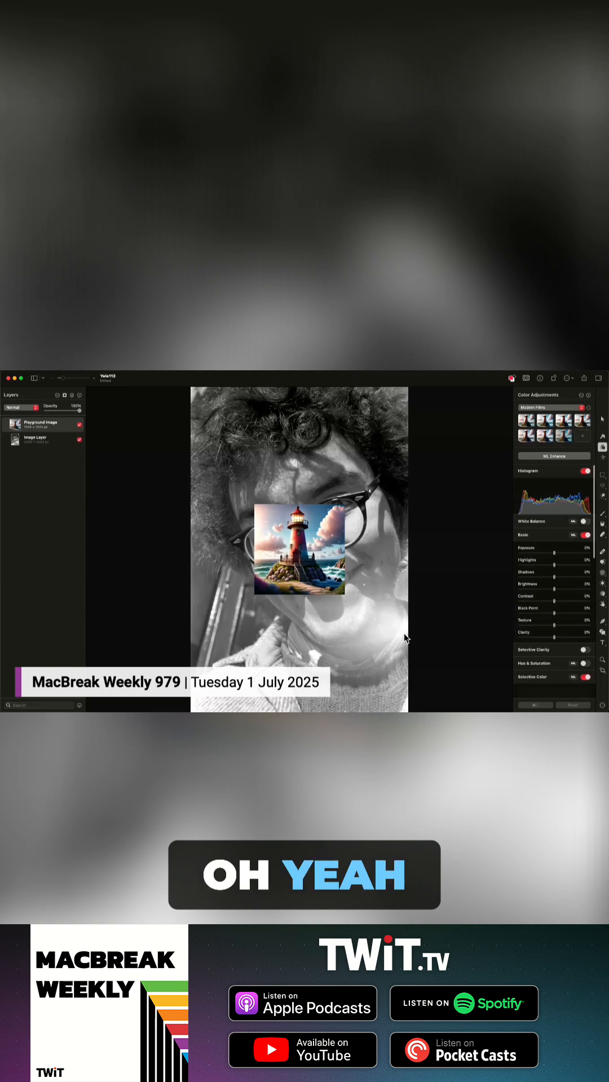